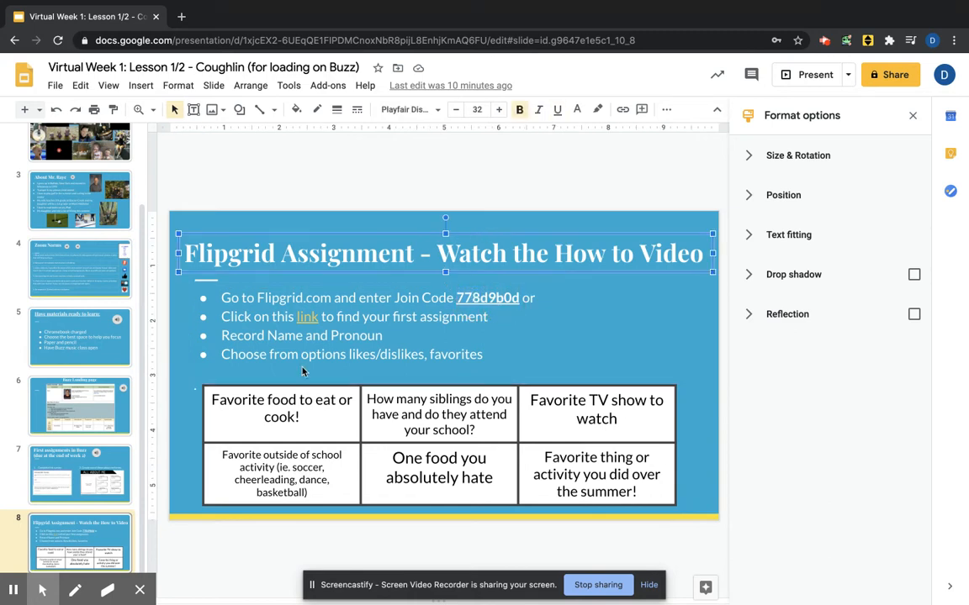
Reveal the Flipgrid web address behind the 'link' text on the assignment slide.
left_click(306, 316)
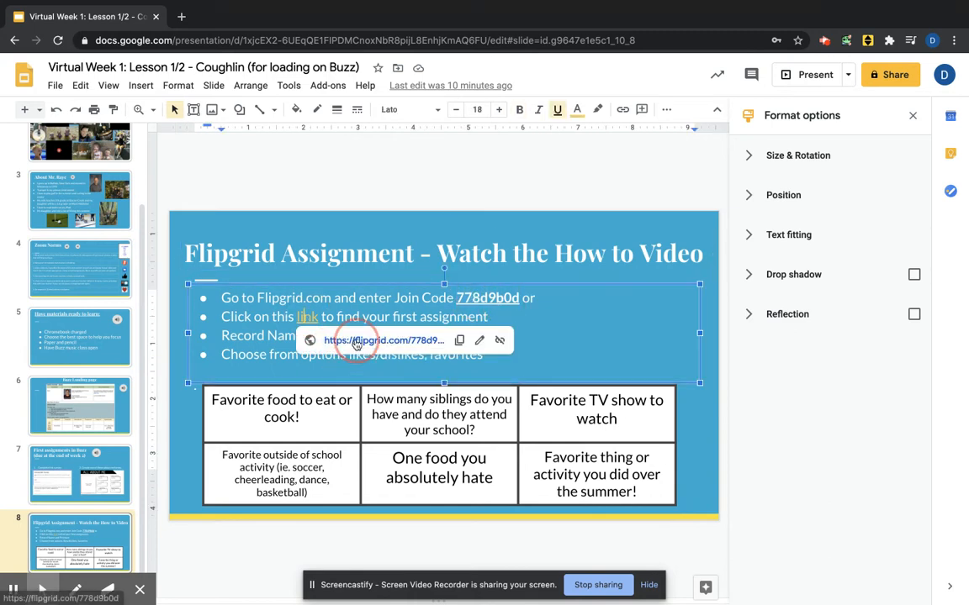
Join the grid with the school Google account, landing on the 'Say Hi on Flipgrid!' topic.
left_click(384, 340)
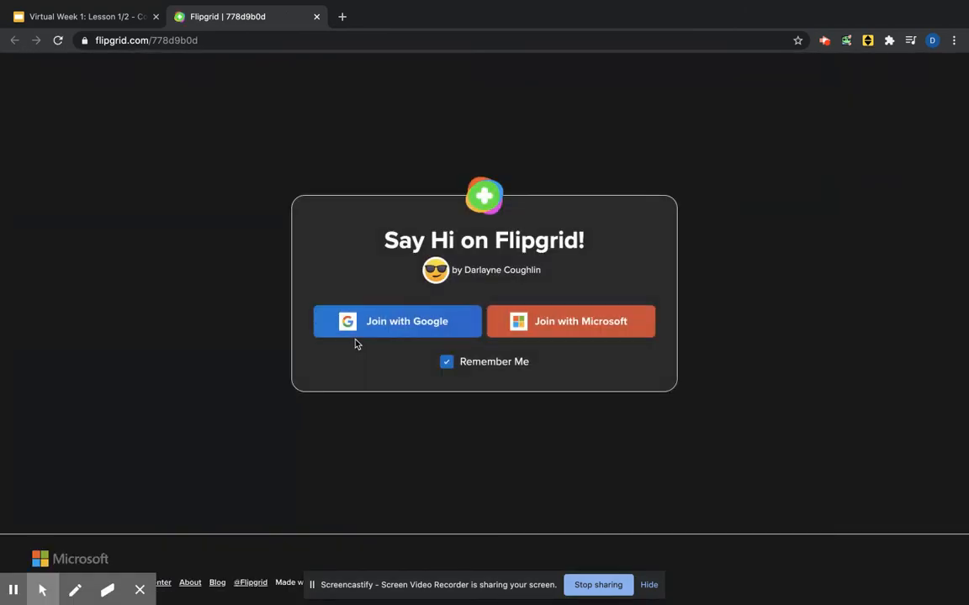
left_click(396, 321)
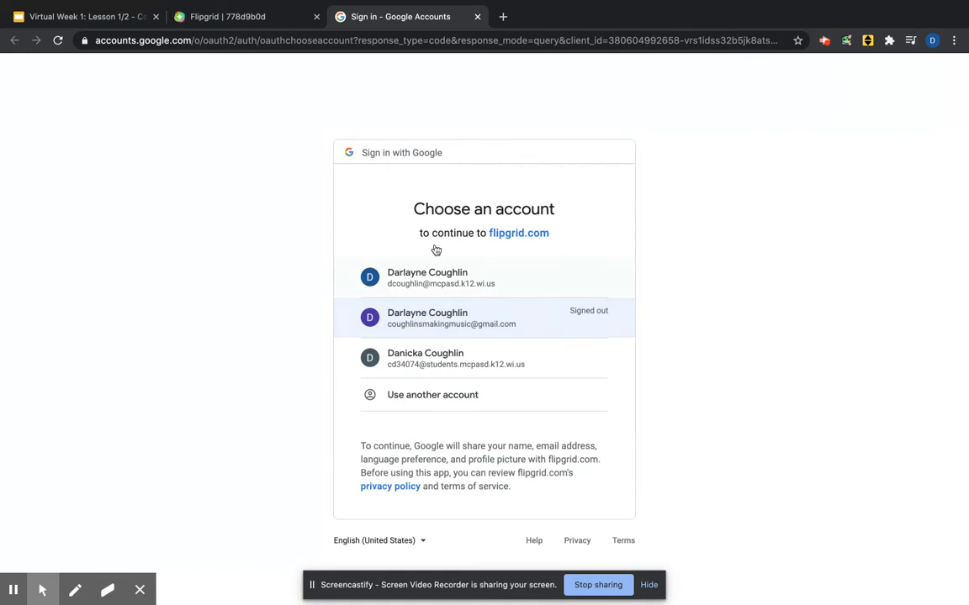
left_click(448, 278)
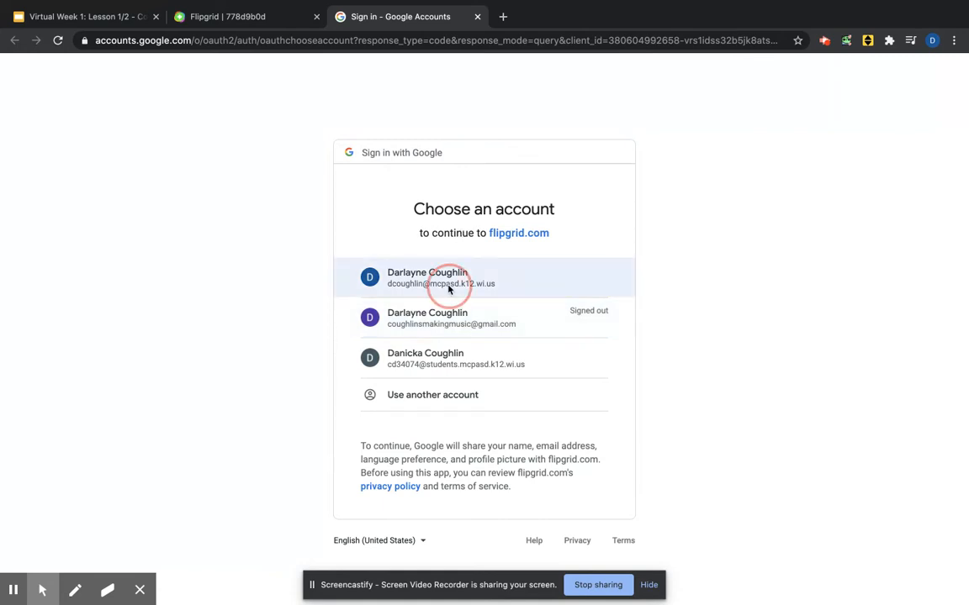
left_click(441, 277)
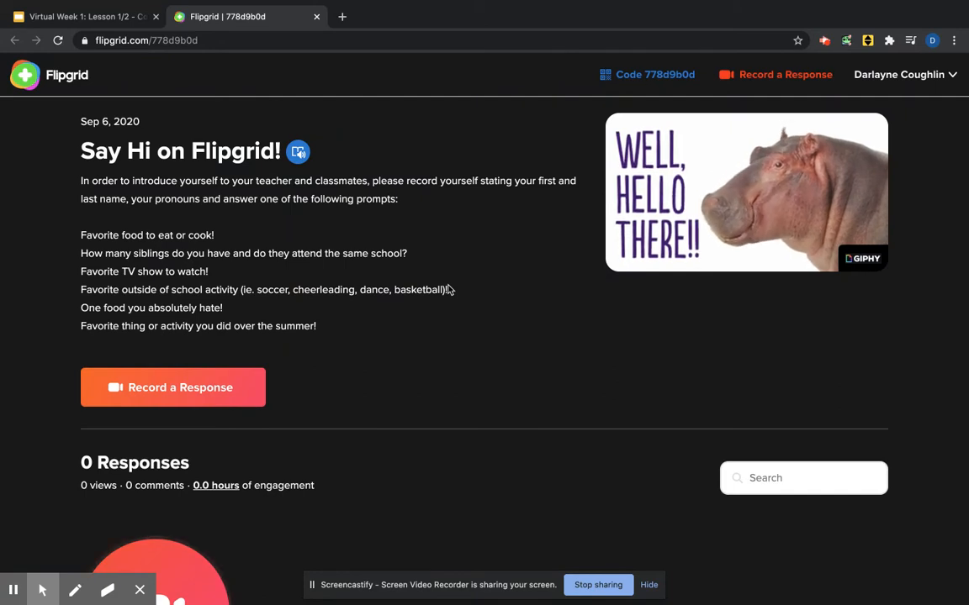
left_click(746, 191)
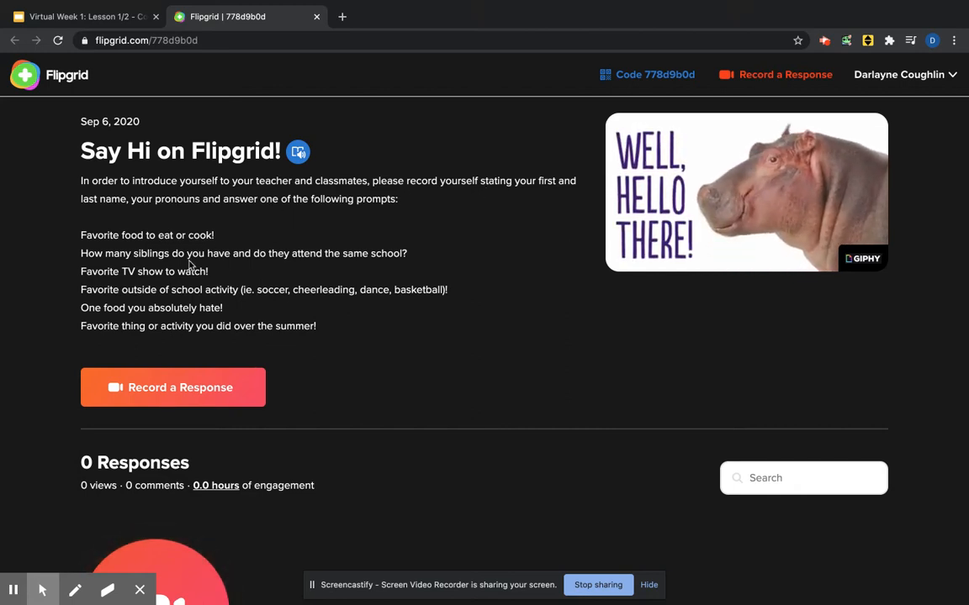
mouse_move(318, 169)
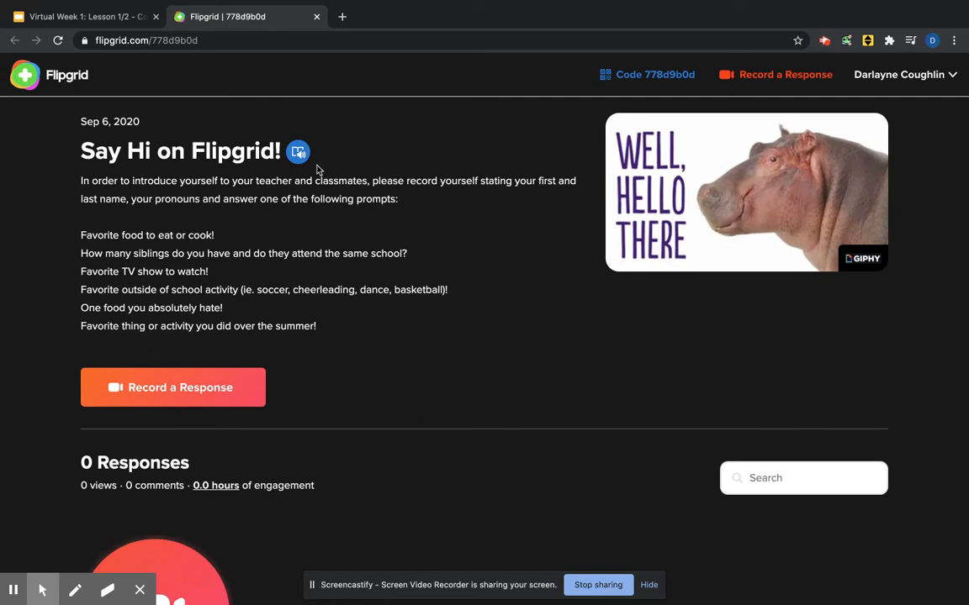
left_click(298, 151)
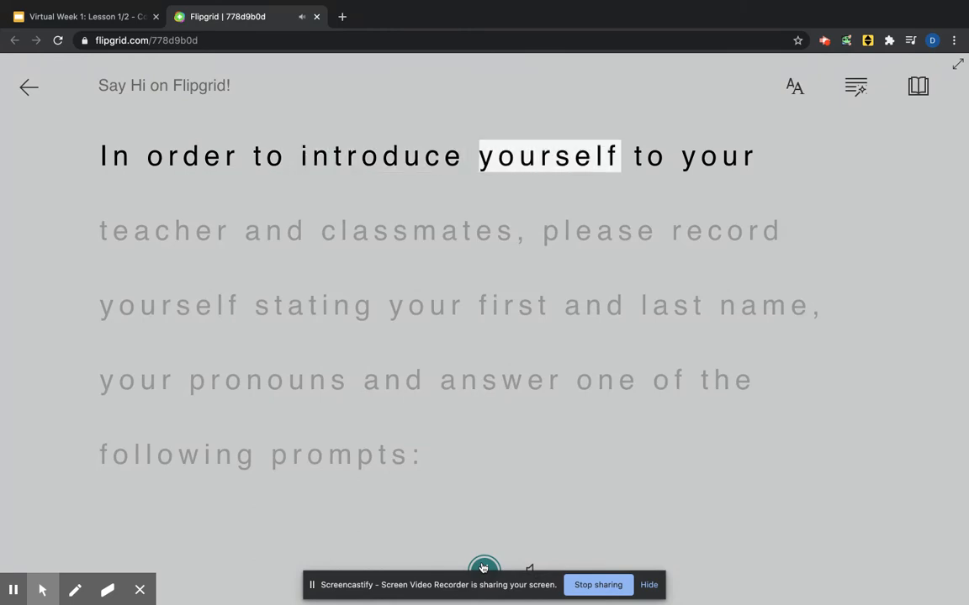
left_click(29, 88)
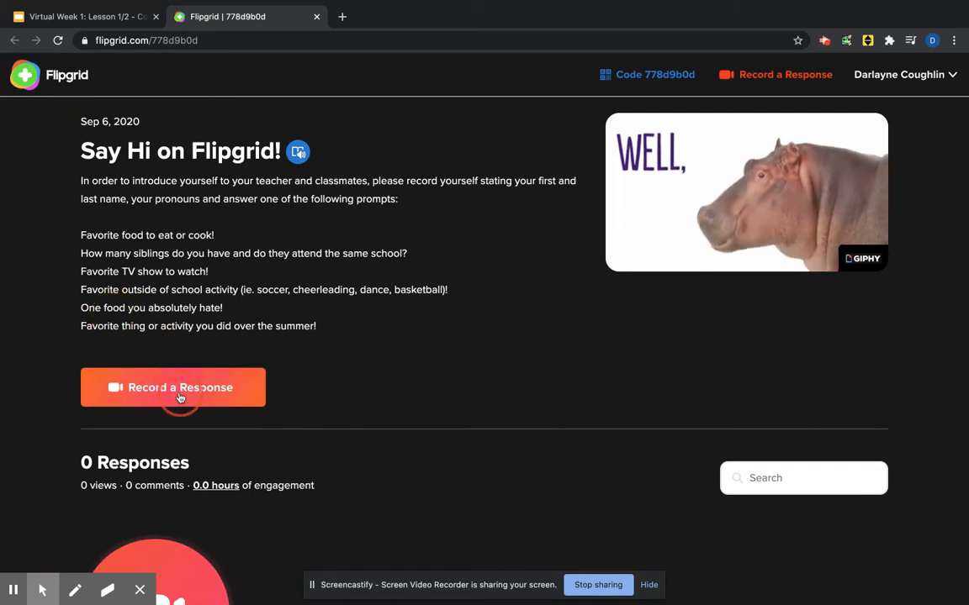
Start a new video response and browse the camera's filter effects.
left_click(172, 387)
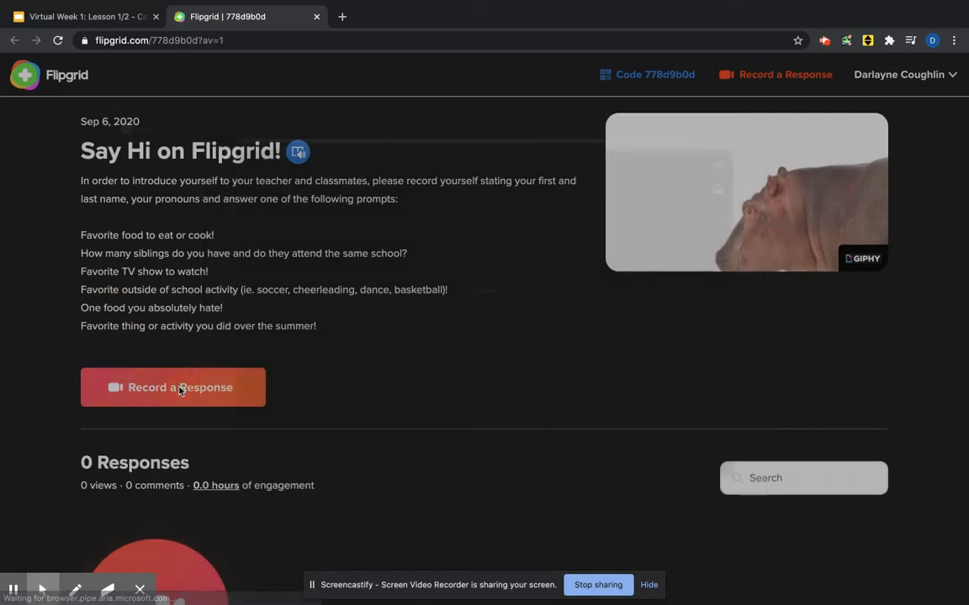
left_click(172, 387)
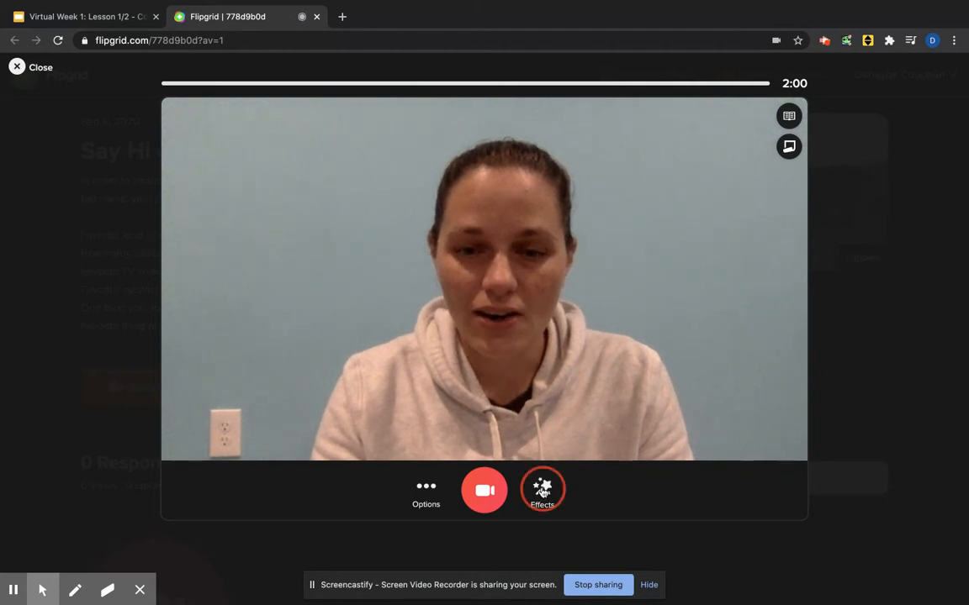
left_click(542, 491)
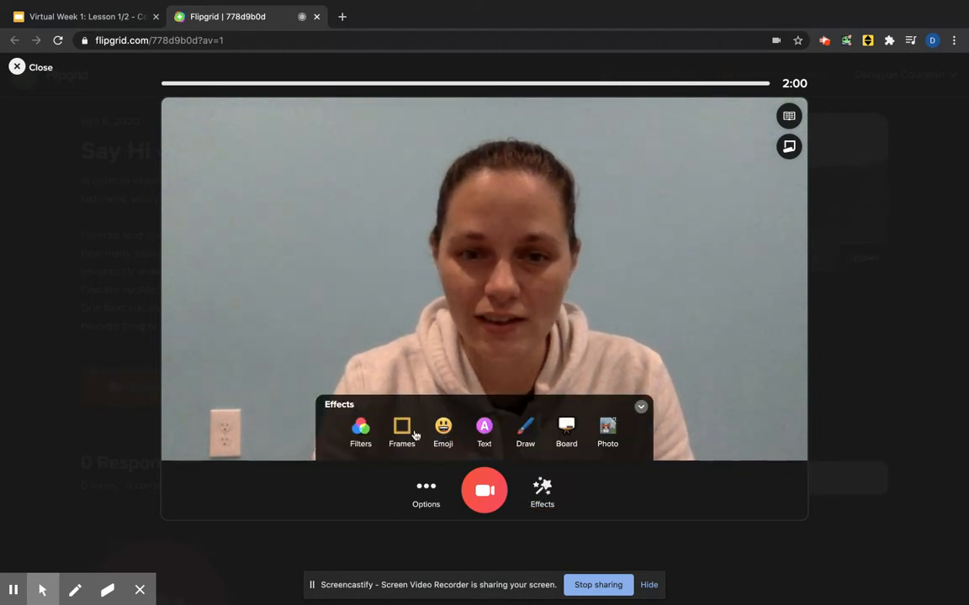
left_click(360, 434)
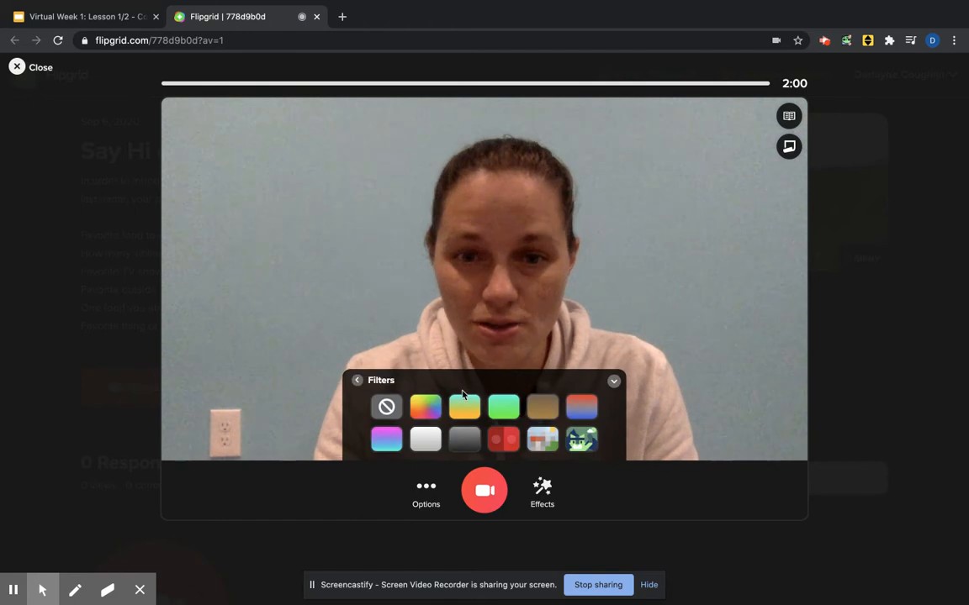
Try the pixelated and another filter, then settle on the pink-to-blue gradient filter.
left_click(504, 439)
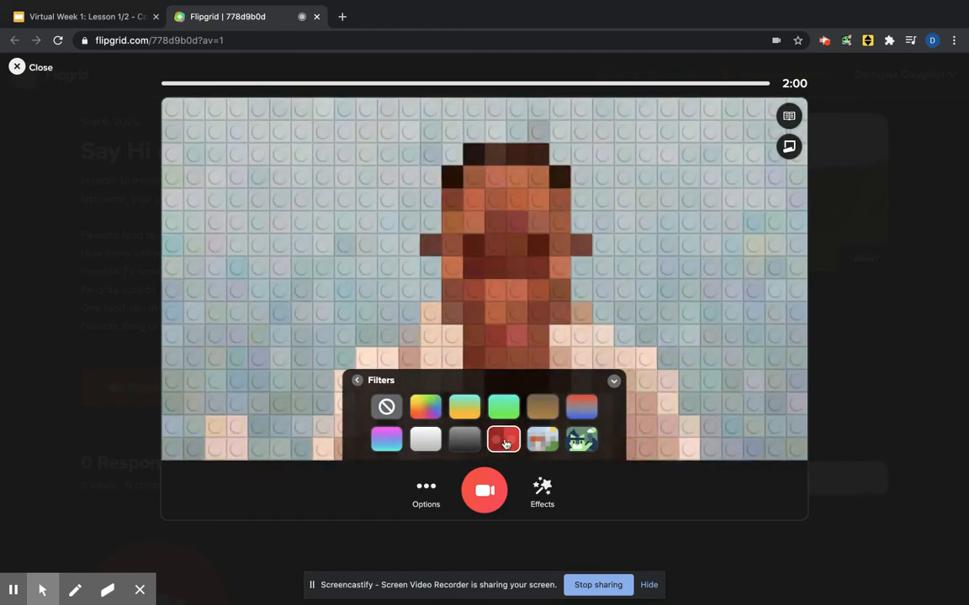
left_click(465, 439)
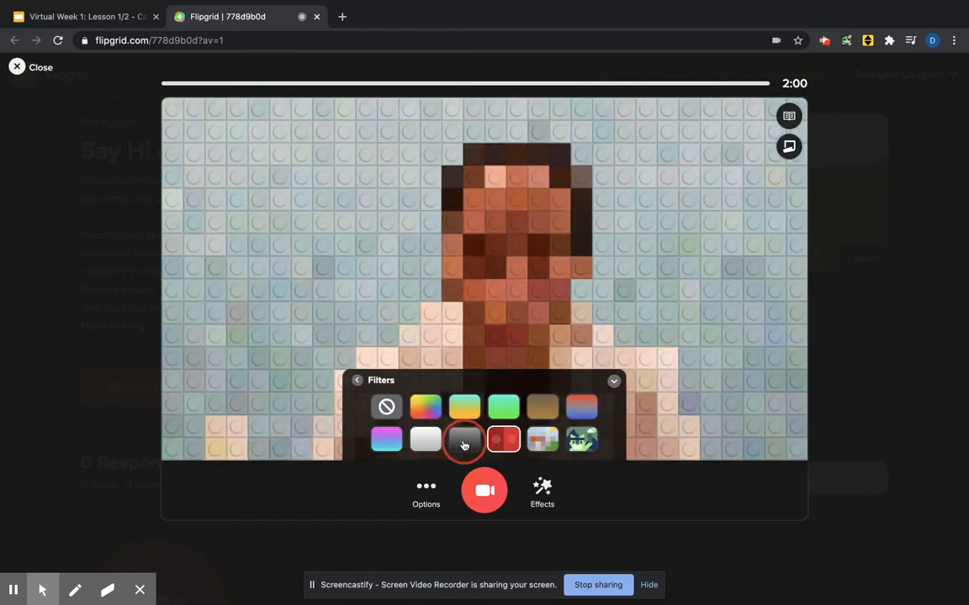
left_click(387, 439)
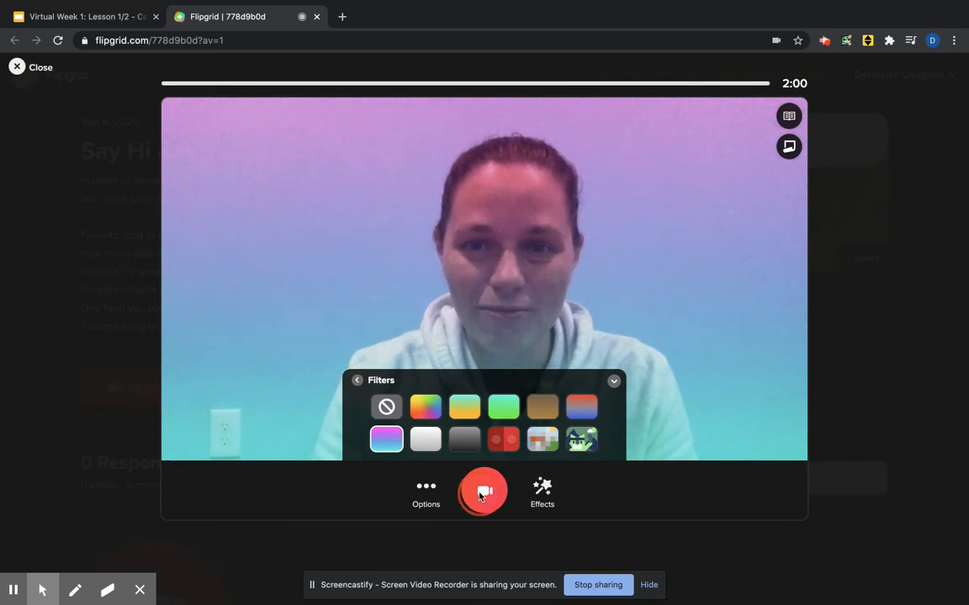
Record a short clip with the gradient filter and pause, leaving 1:47 of recording time.
left_click(484, 491)
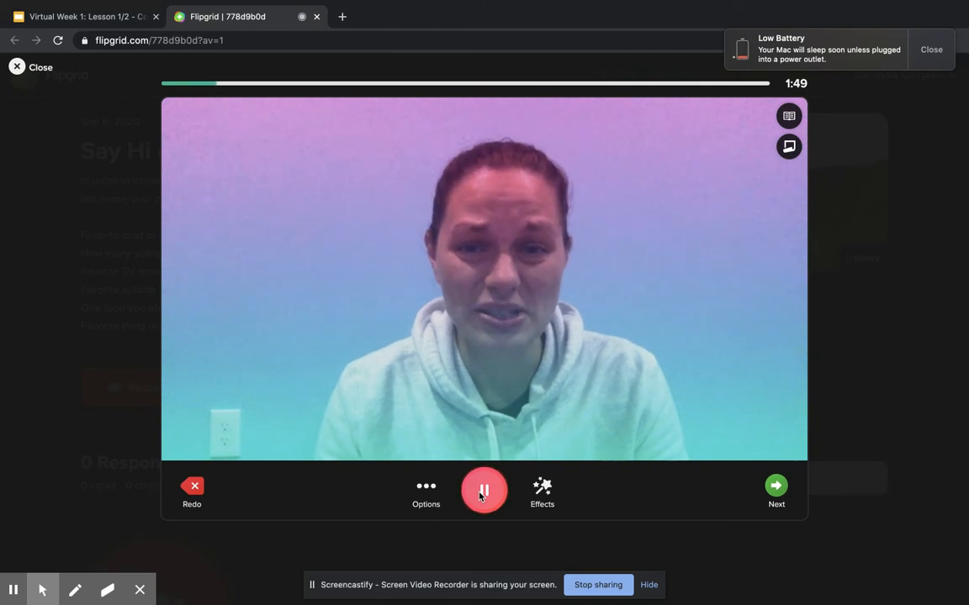
left_click(484, 491)
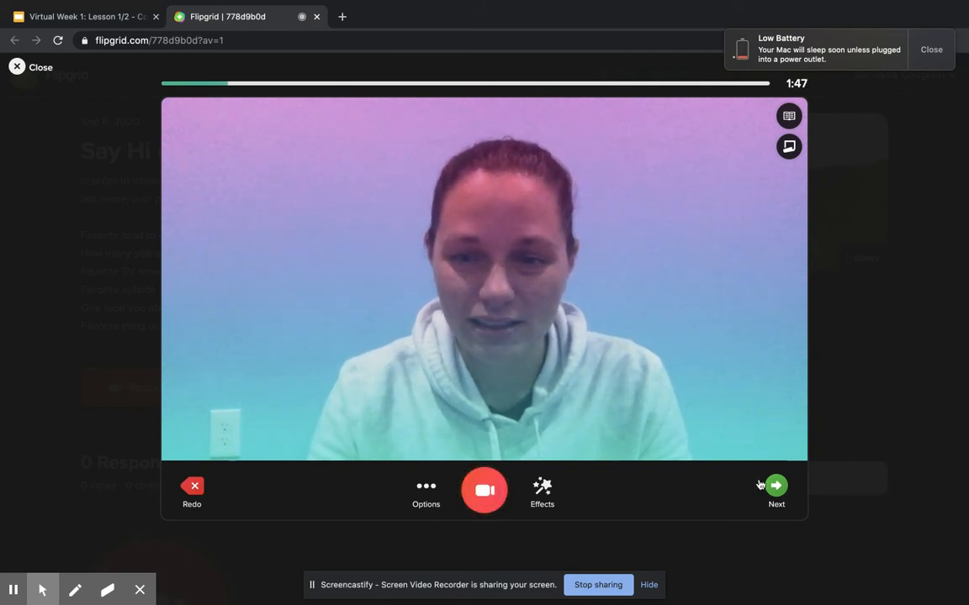
Add the rolling-with-laughter emoji sticker to the video and advance to the review screen.
left_click(542, 491)
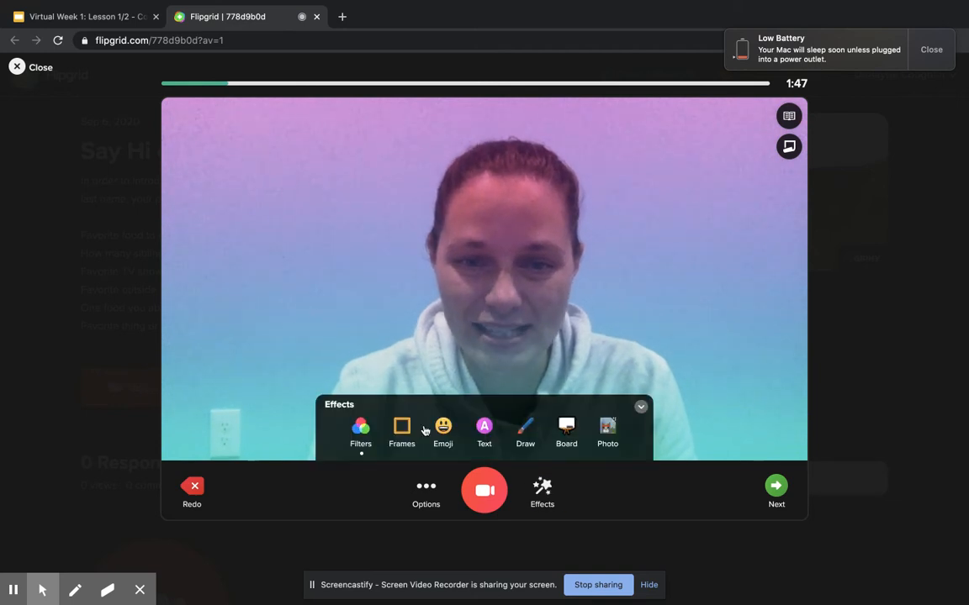
left_click(639, 407)
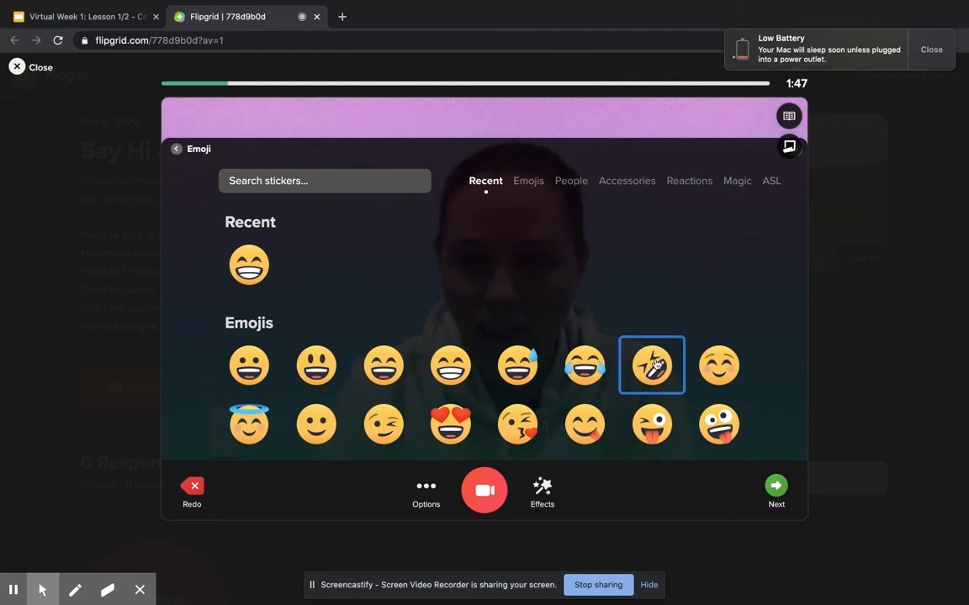
left_click(177, 148)
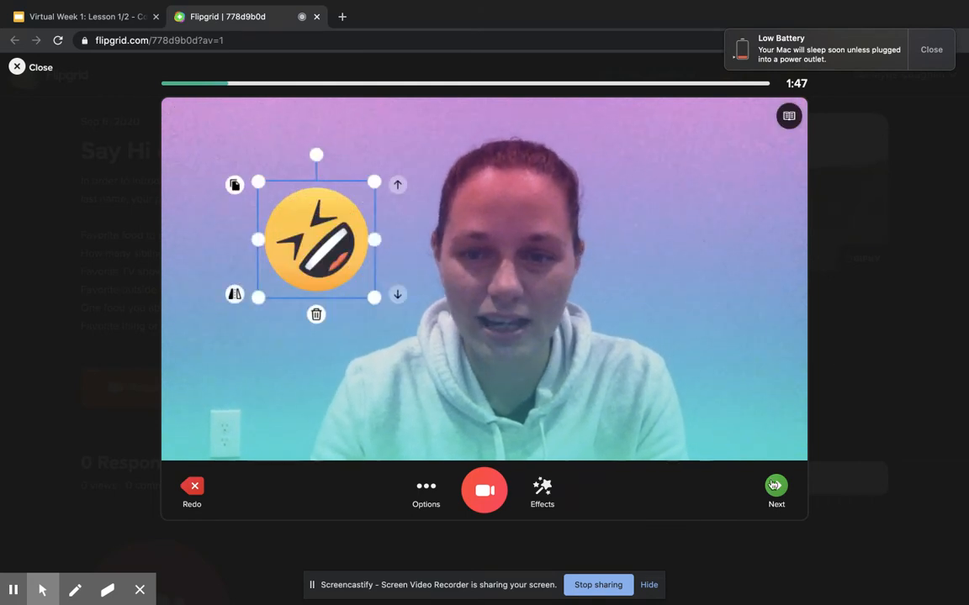
left_click(775, 484)
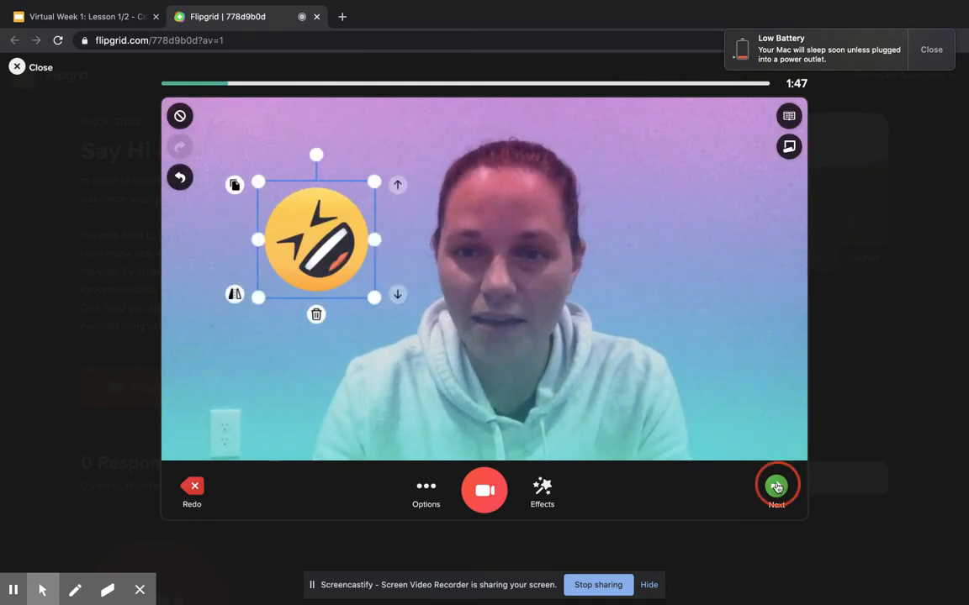
left_click(777, 489)
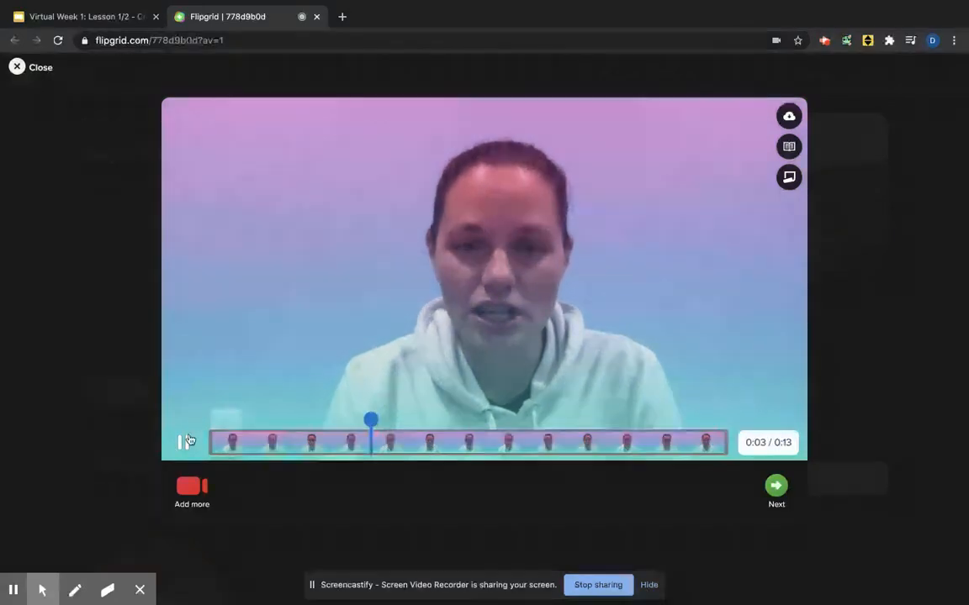
Preview and pause the recorded clip, confirm its edit, and continue to the cover selfie.
left_click(185, 442)
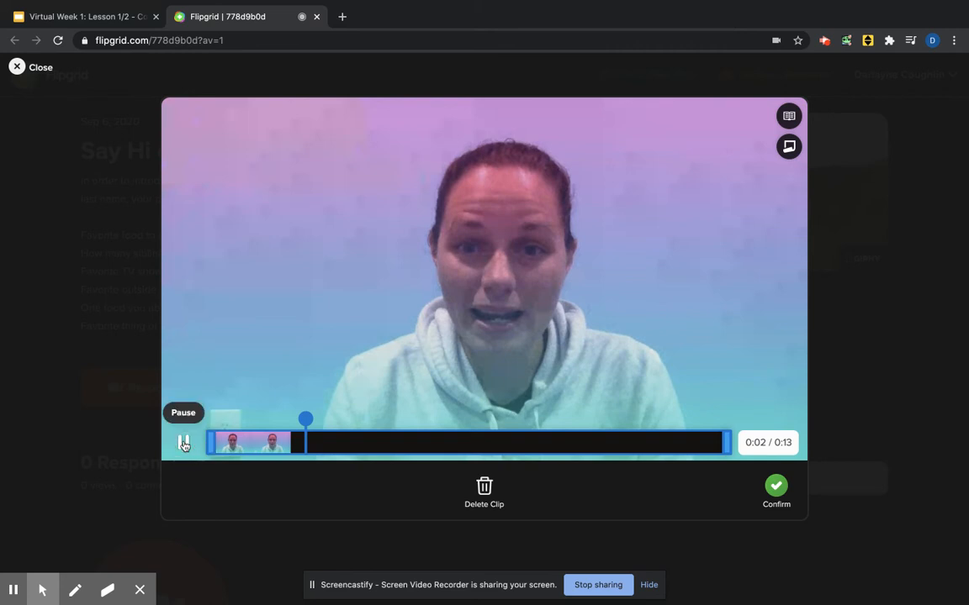
left_click(183, 442)
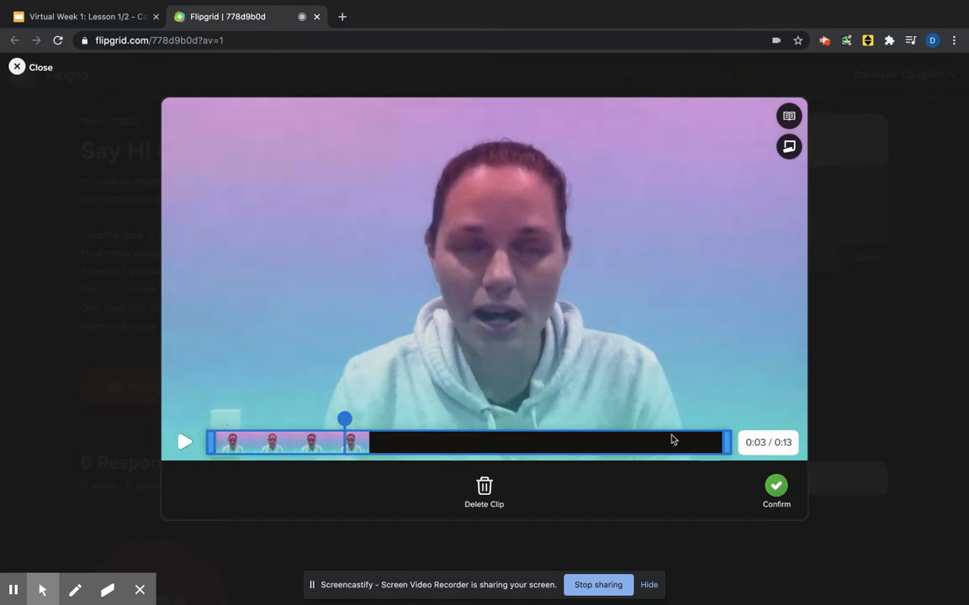
left_click(776, 486)
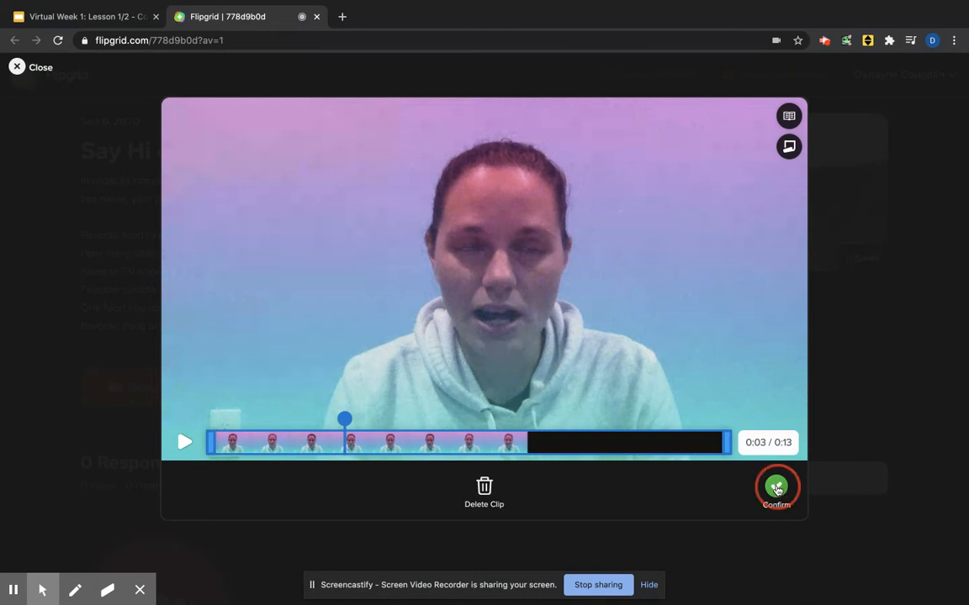
left_click(777, 488)
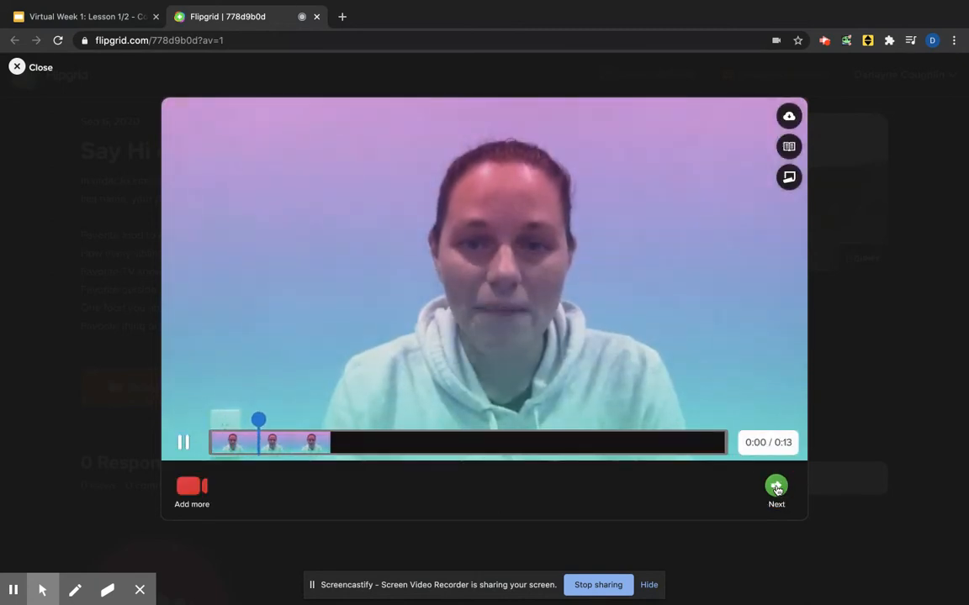
left_click(775, 486)
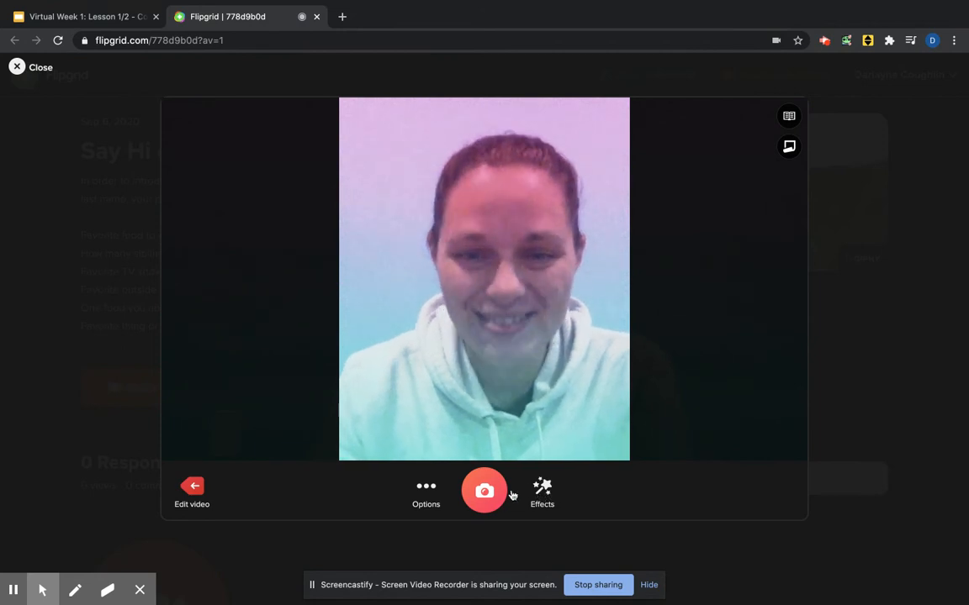
Capture the cover selfie with the Rainbow filter and continue to the submission details.
left_click(542, 491)
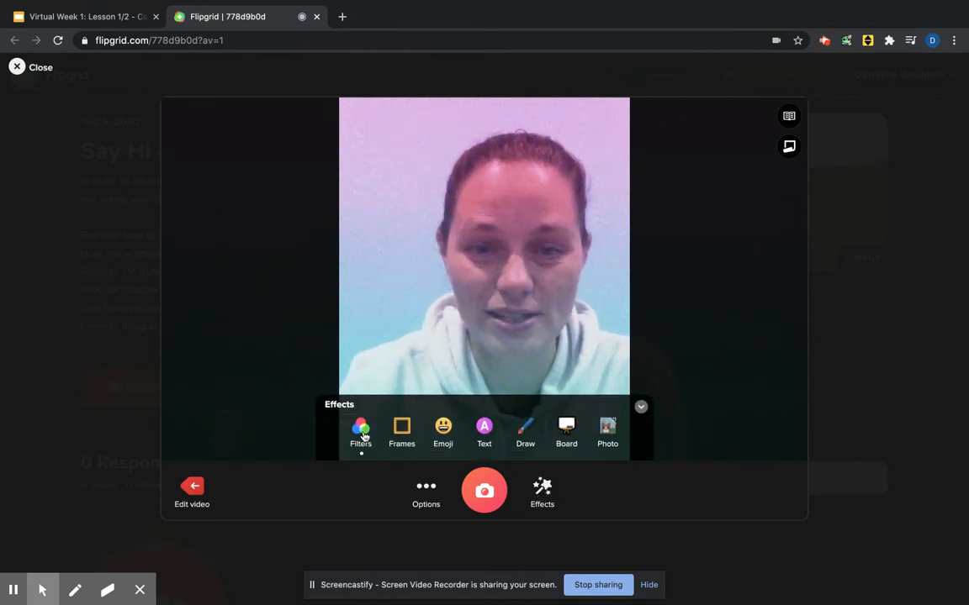
left_click(360, 430)
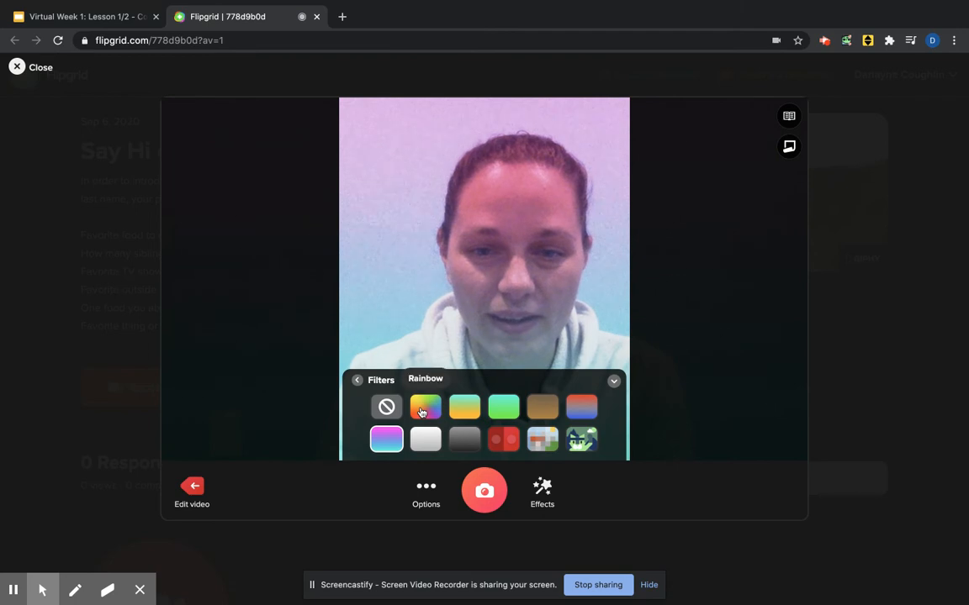
left_click(426, 407)
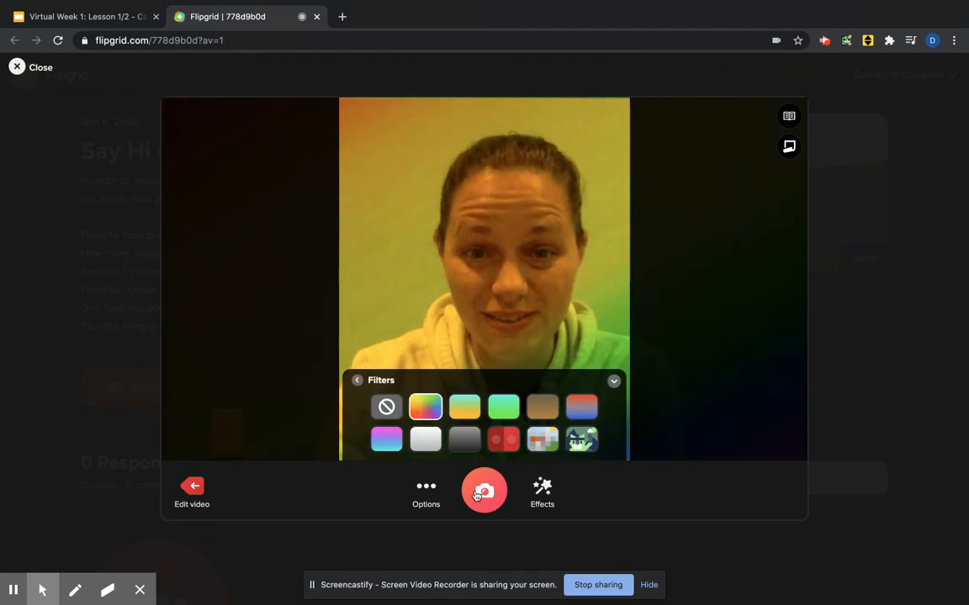
left_click(484, 491)
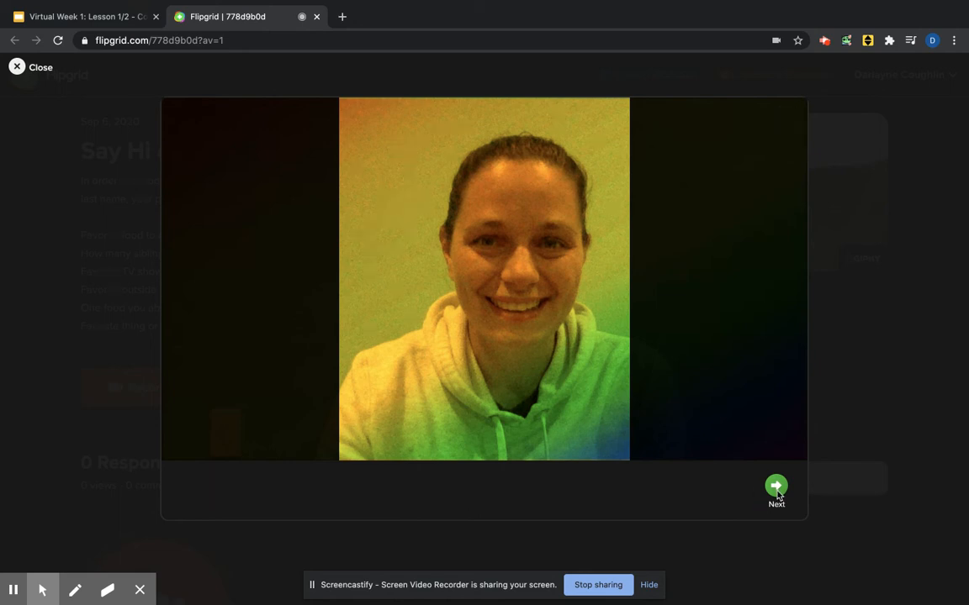
left_click(775, 488)
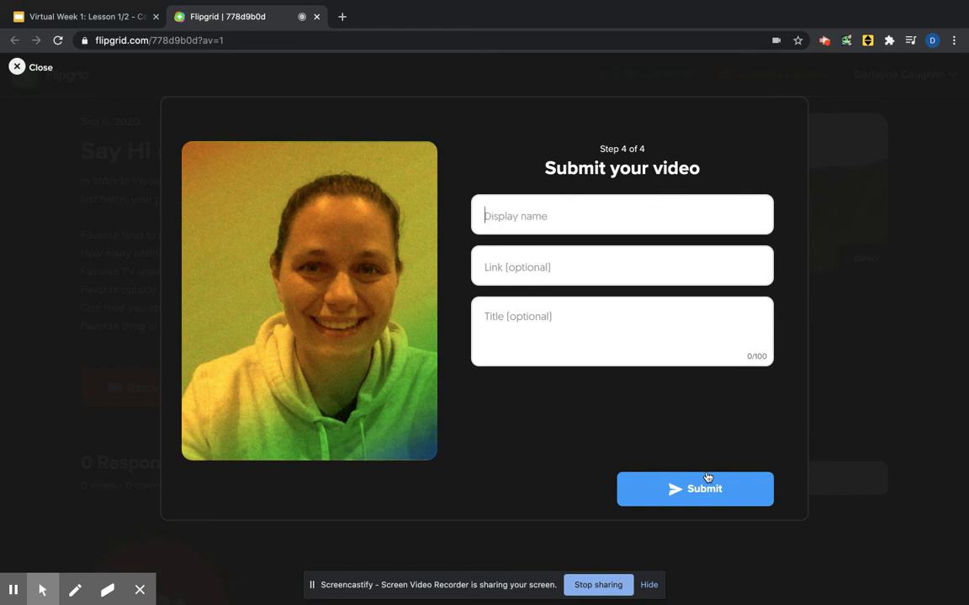
Enter display name 'Mrs. Coughlin' and title 'Ick Catsup?!', fixing the title via a spelling suggestion.
type("Mrs. Coughlin")
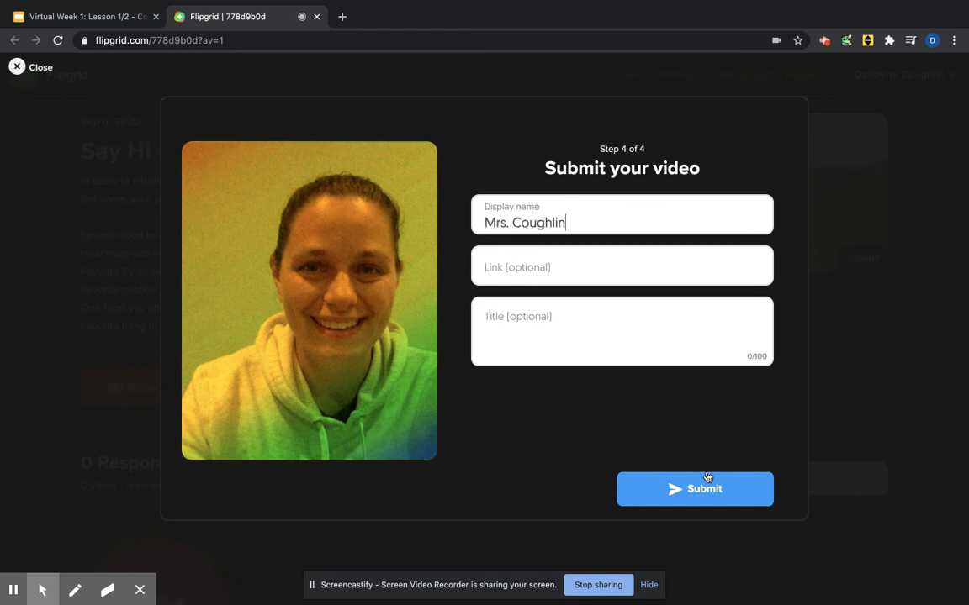
left_click(622, 328)
type("Ick K")
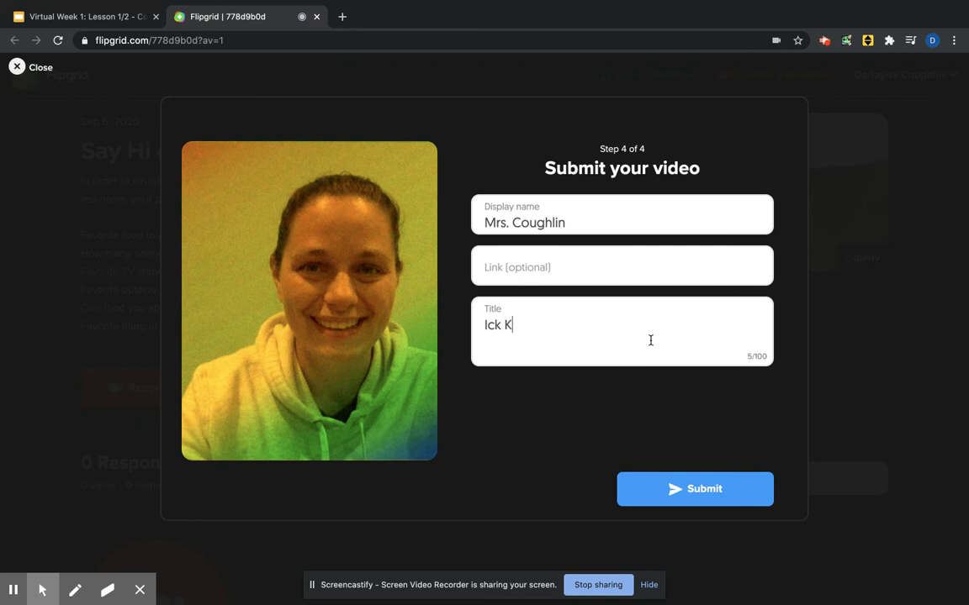
type("etsup?!")
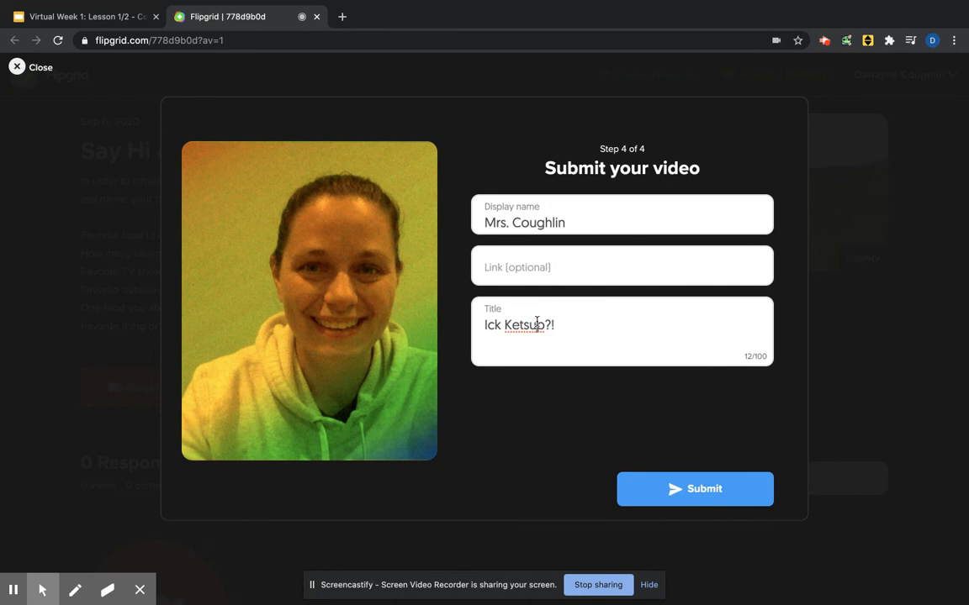
right_click(518, 325)
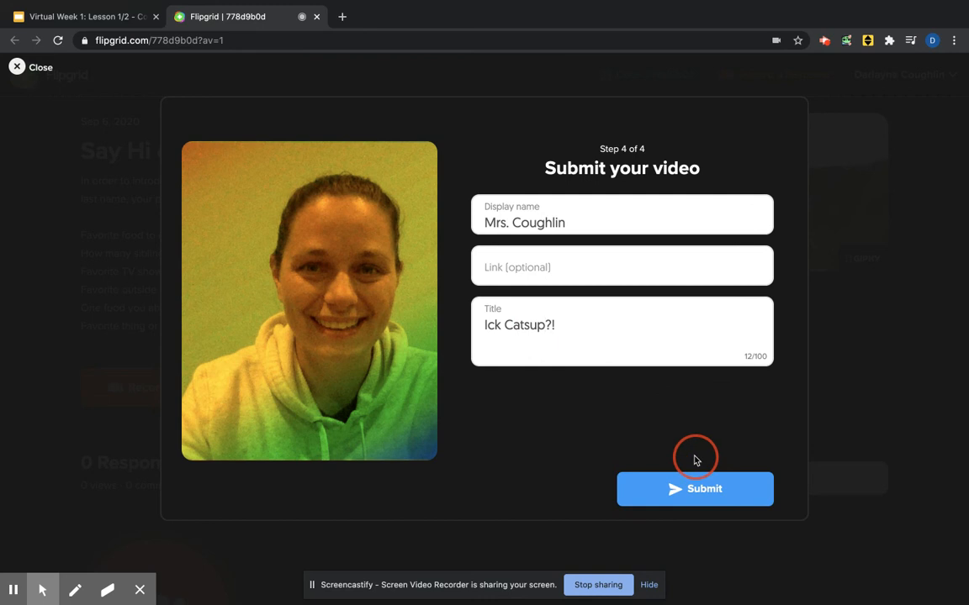
Submit the video and complete, returning to the topic page pending educator approval.
left_click(694, 488)
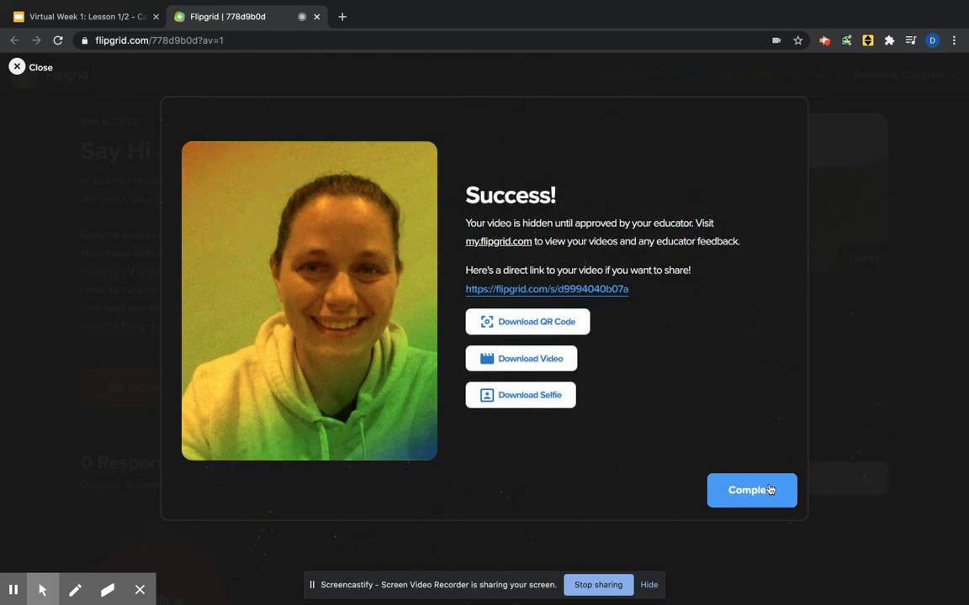
left_click(750, 491)
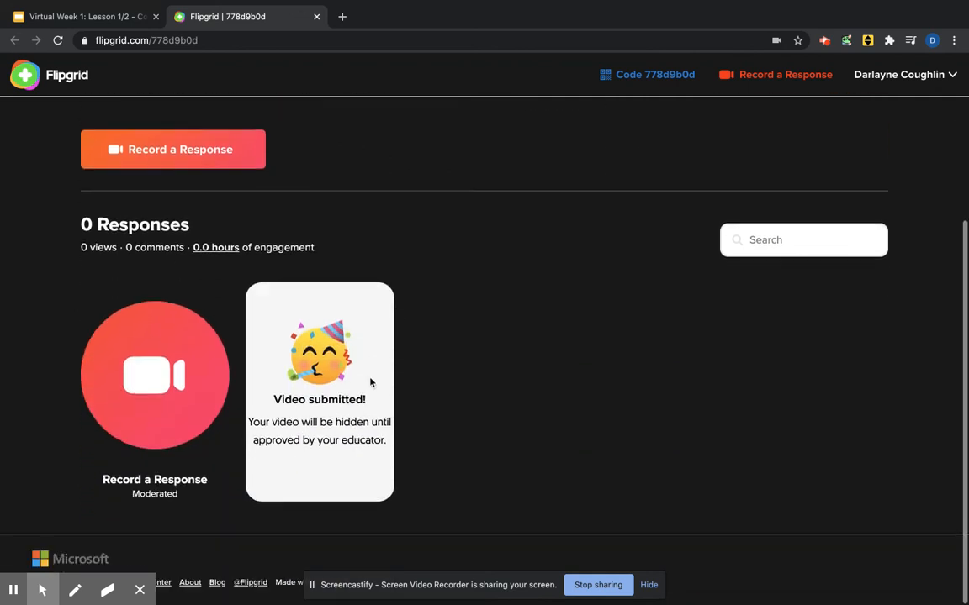
mouse_move(333, 387)
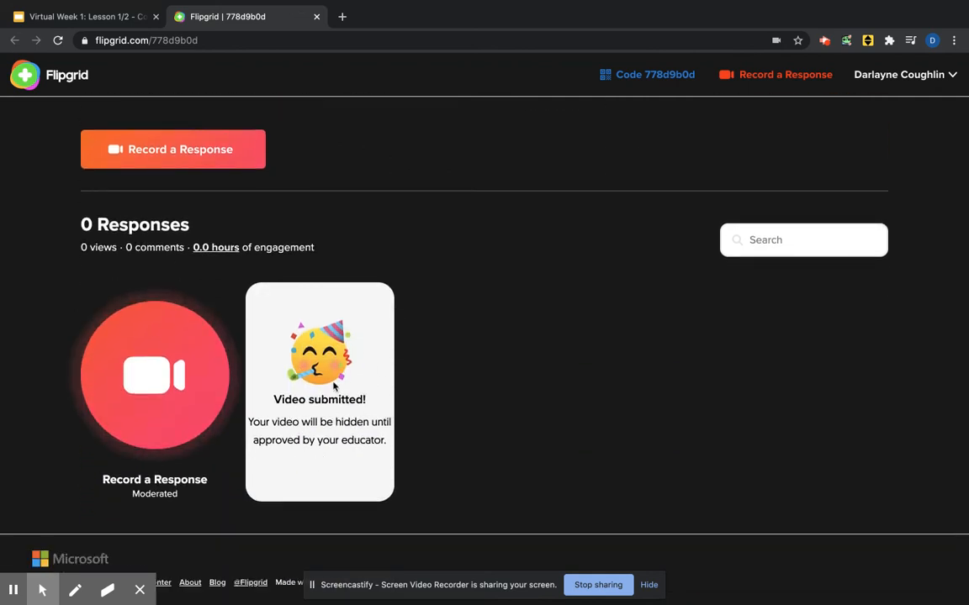
mouse_move(257, 486)
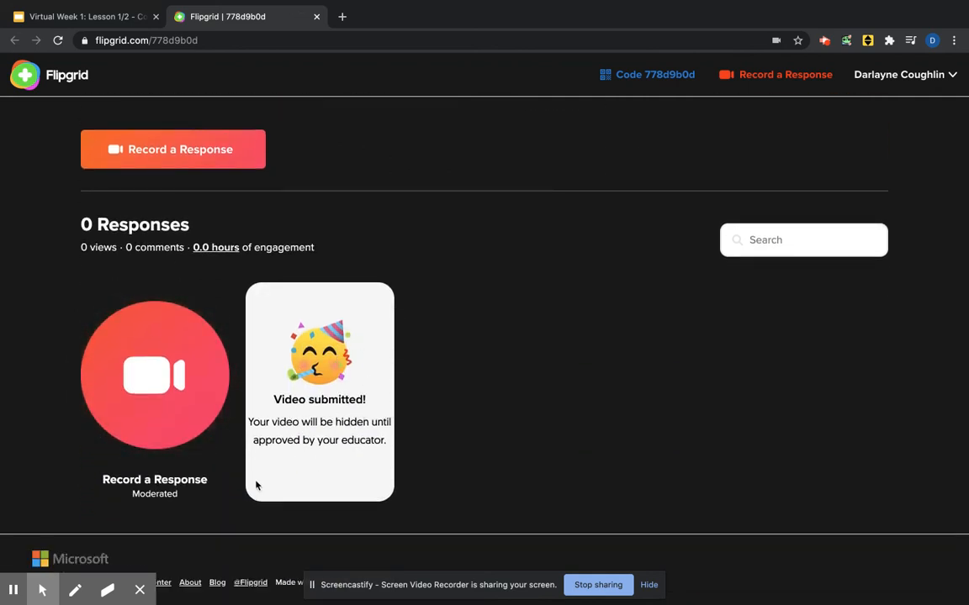
mouse_move(117, 569)
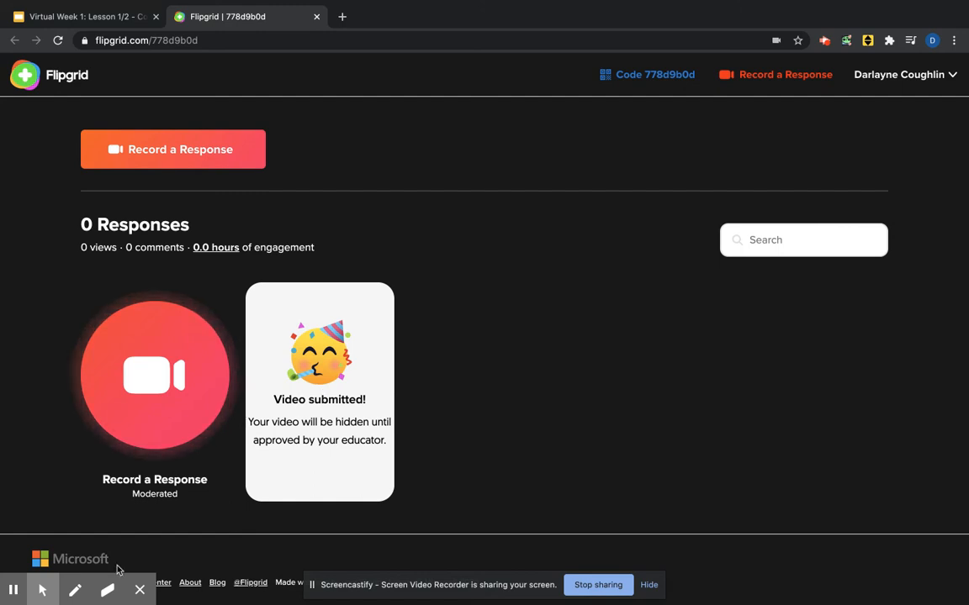